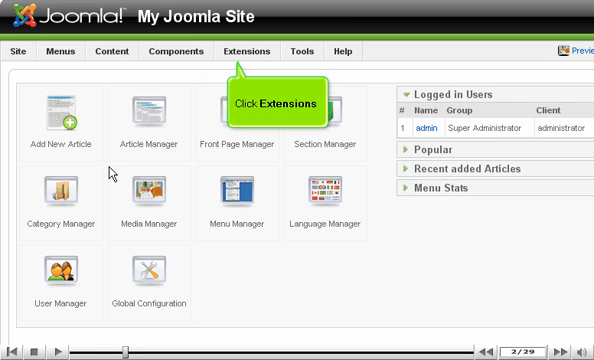
# Open the Module Manager from the Extensions menu.
pyautogui.click(250, 48)
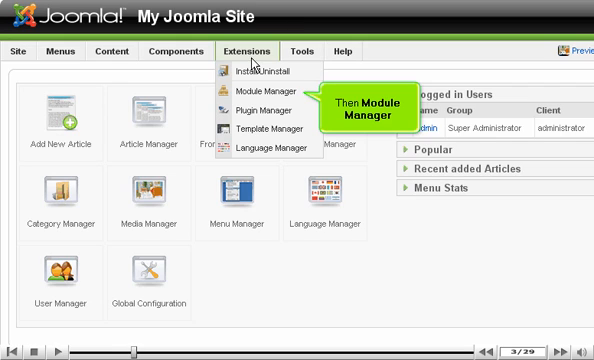
pyautogui.click(247, 90)
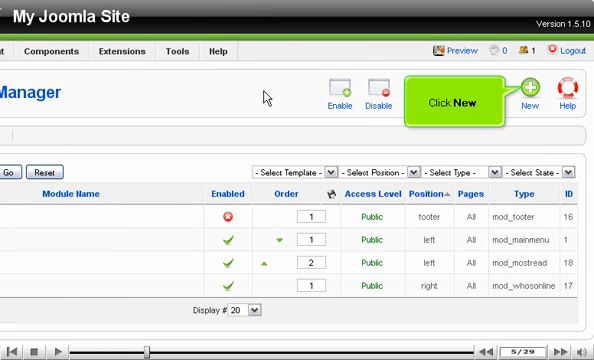
pyautogui.moveTo(440, 97)
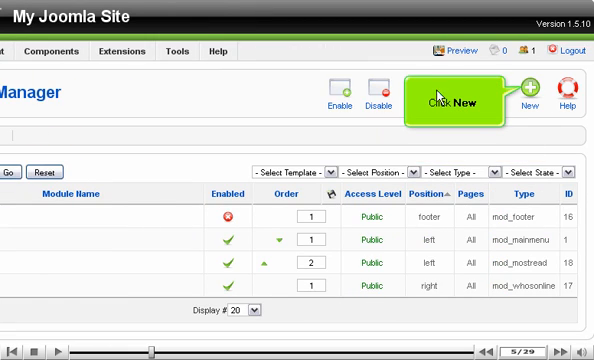
# Start a new module and select Login as its type.
pyautogui.click(533, 90)
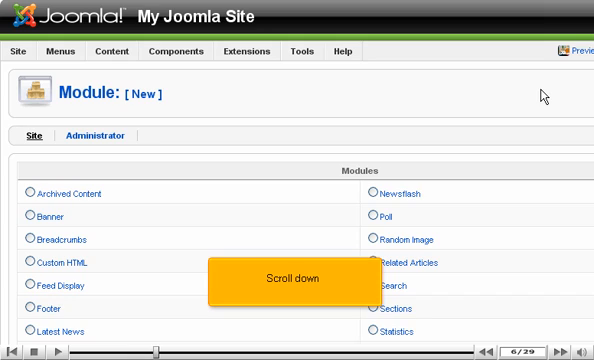
pyautogui.scroll(-3)
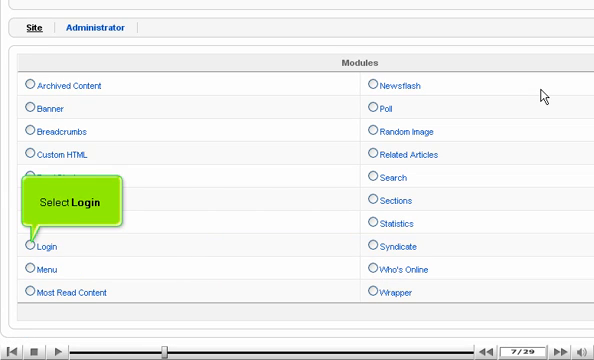
pyautogui.moveTo(253, 183)
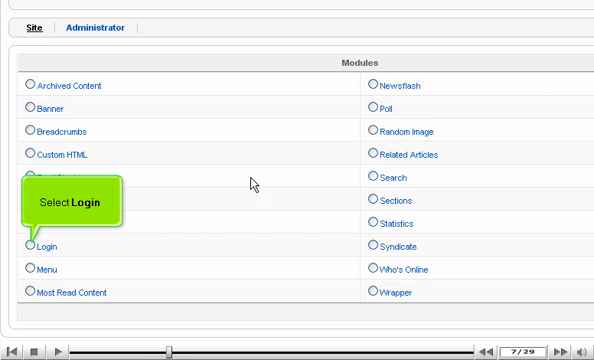
pyautogui.click(27, 246)
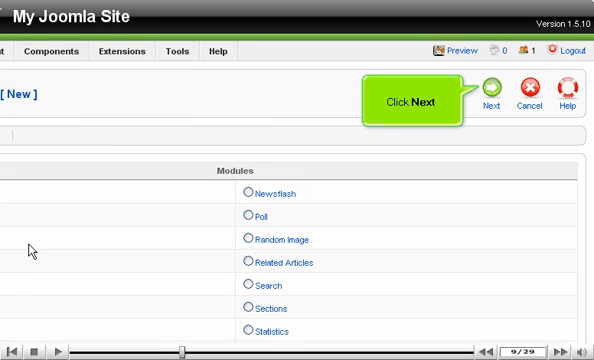
pyautogui.moveTo(420, 118)
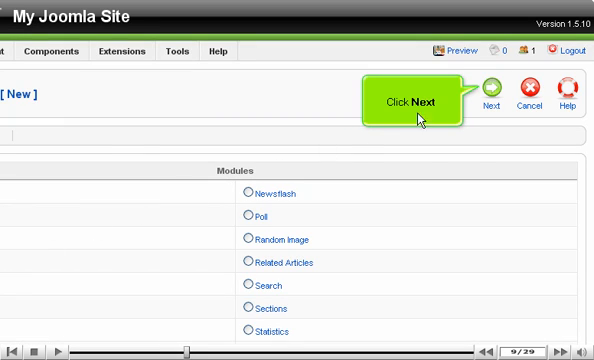
# Title the new module 'Login' and place it in the right position.
pyautogui.click(494, 92)
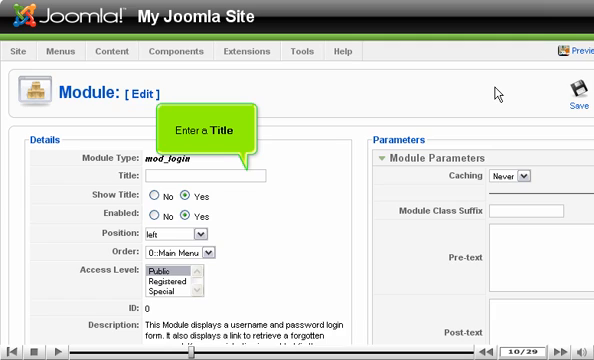
pyautogui.write('Login')
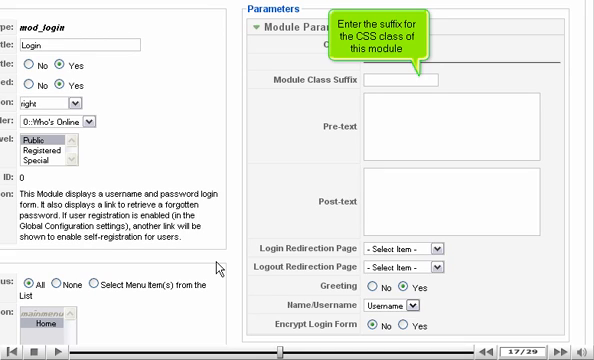
# Set class suffix '-login', pre-text 'Welcome!' and a post-text account-activation reminder.
pyautogui.write('-login')
pyautogui.write('Welcome!')
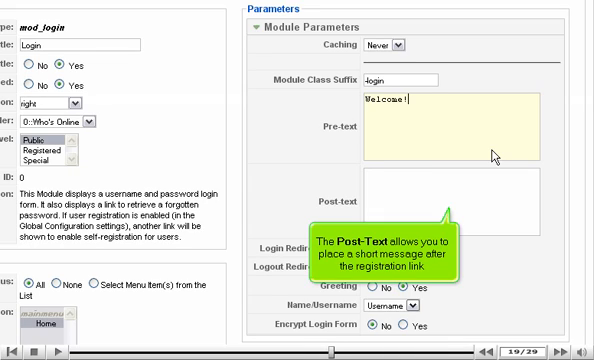
pyautogui.write('Please')
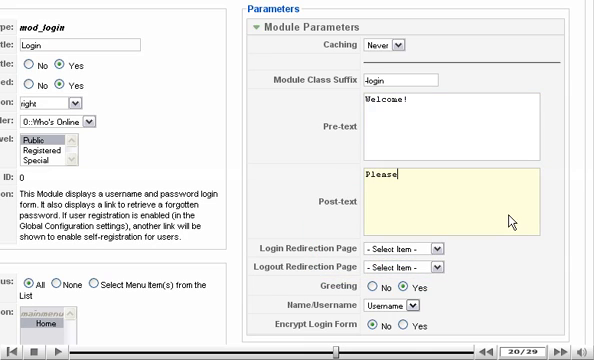
pyautogui.write('make sure you have')
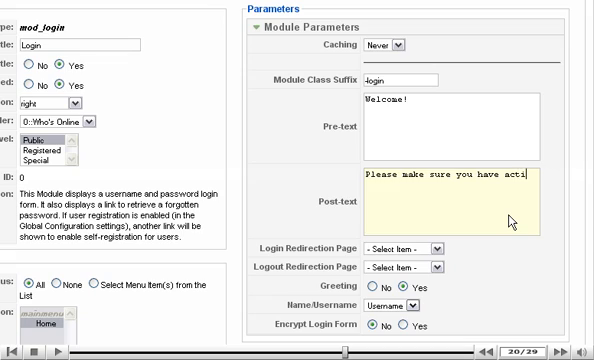
pyautogui.write('activated your account befor')
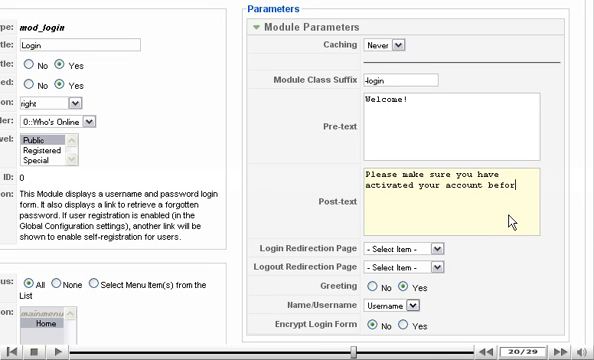
pyautogui.write('logging in.')
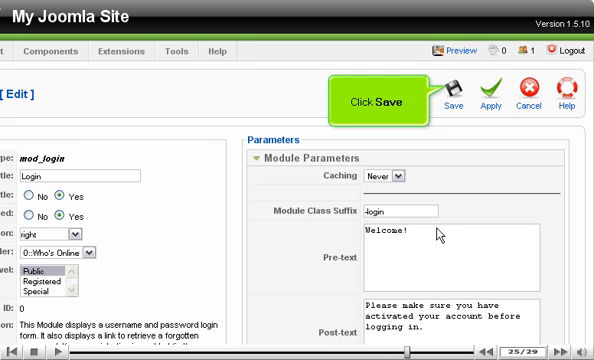
# Save the Login module and scroll the front-end site to view it.
pyautogui.click(461, 104)
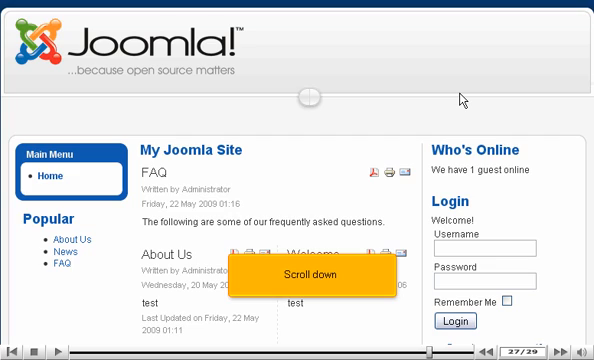
pyautogui.scroll(-3)
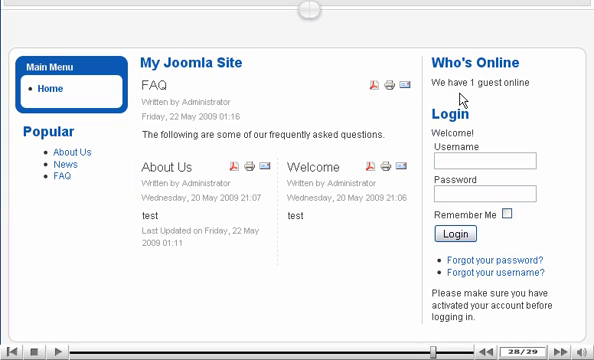